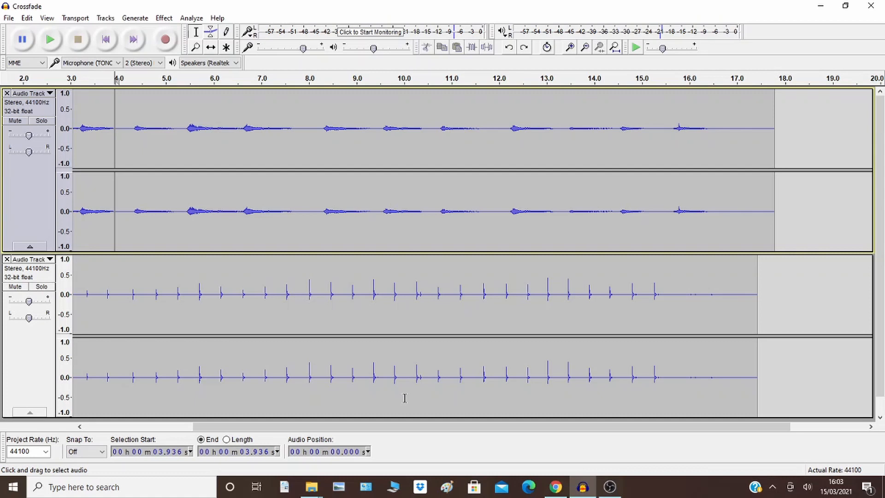
mouse_move(330, 236)
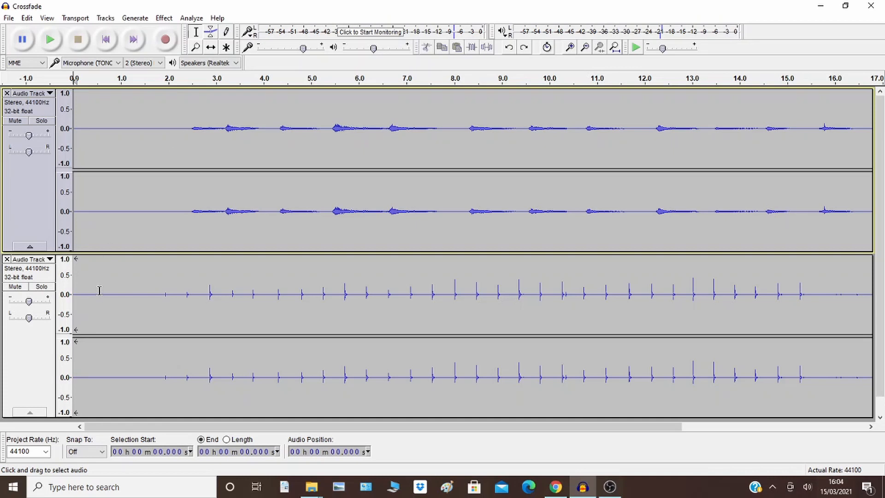
mouse_move(100, 283)
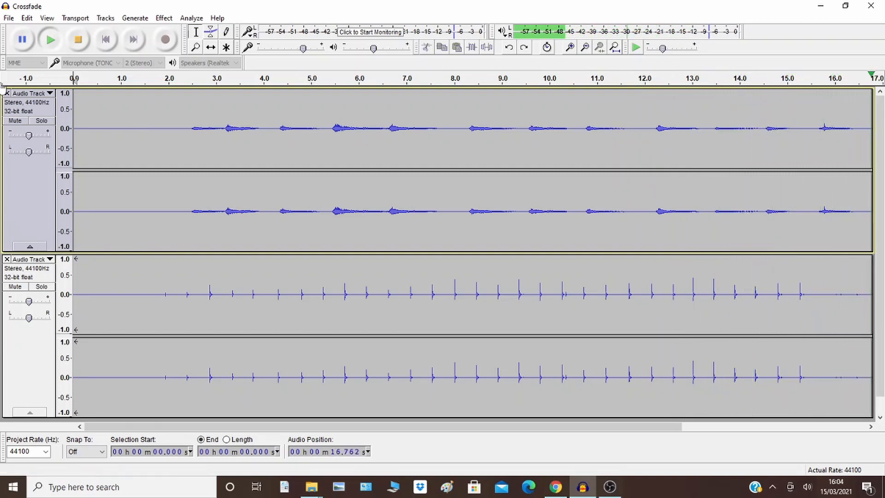
Step: Stop the preview playback of the overlapping guitar and cup-tap tracks
click(77, 39)
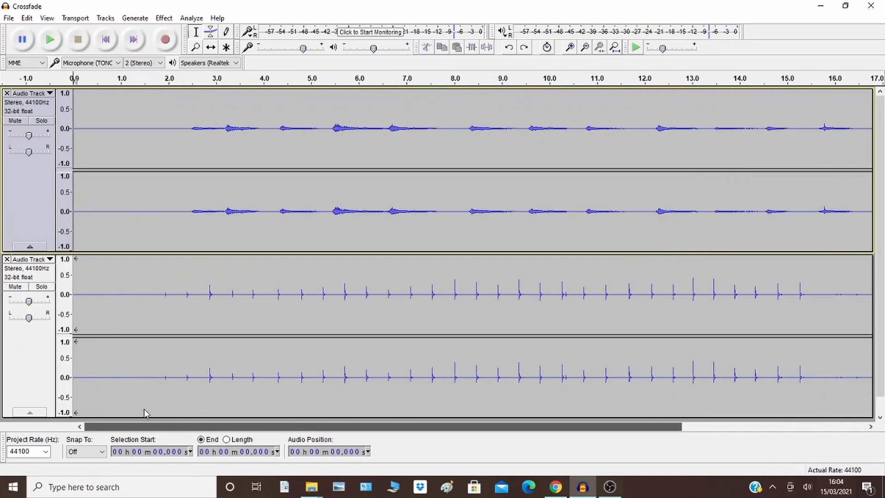
Step: Select 6.548–10.600 s on the guitar track and extend it to all tracks
click(194, 48)
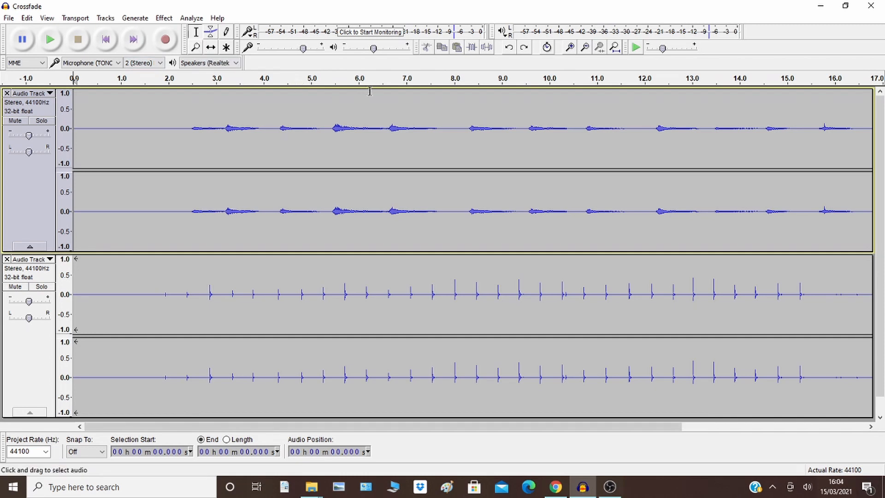
mouse_move(384, 95)
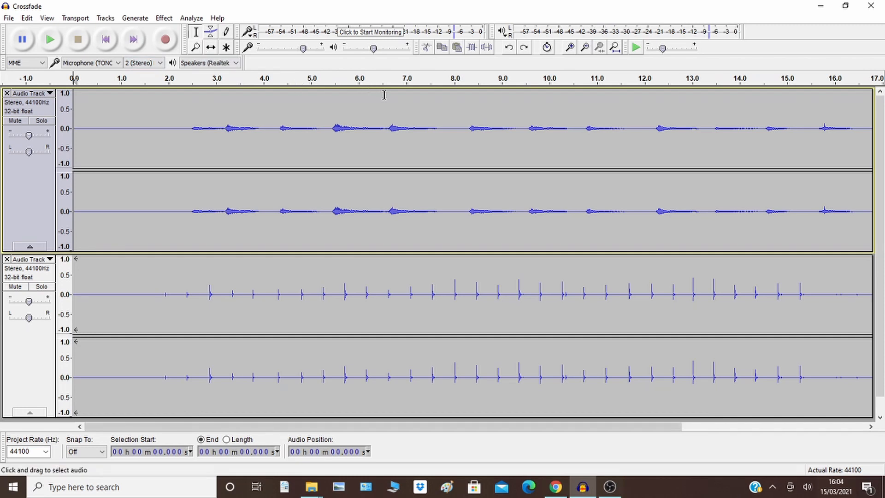
drag(385, 128, 511, 128)
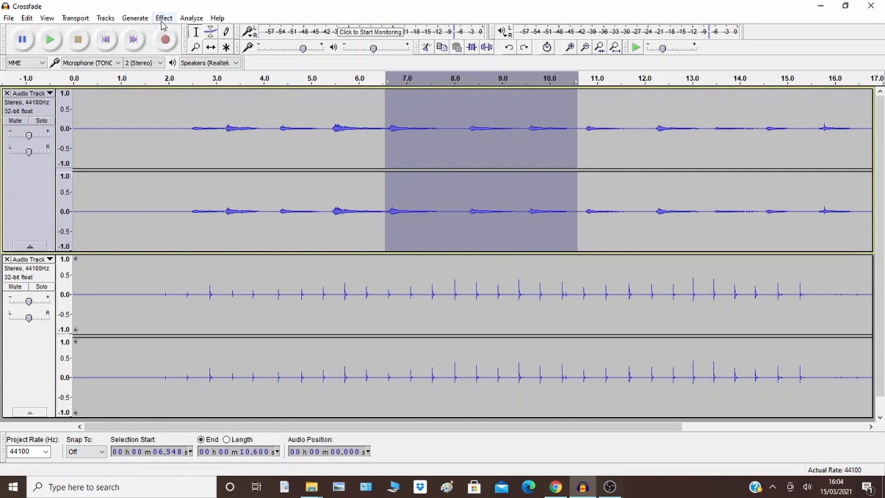
click(26, 17)
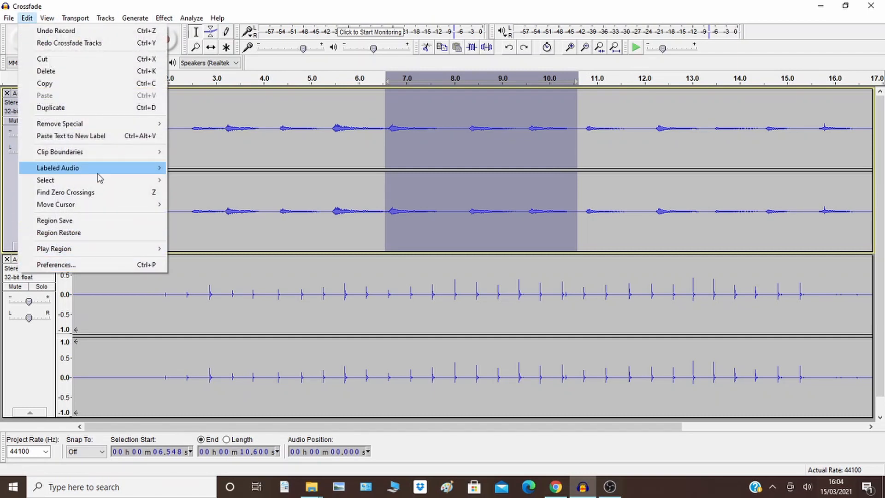
mouse_move(45, 180)
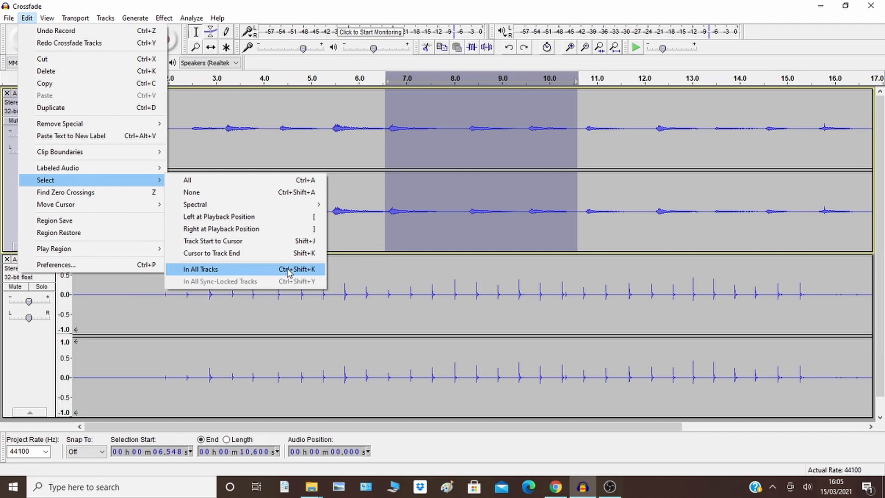
click(199, 269)
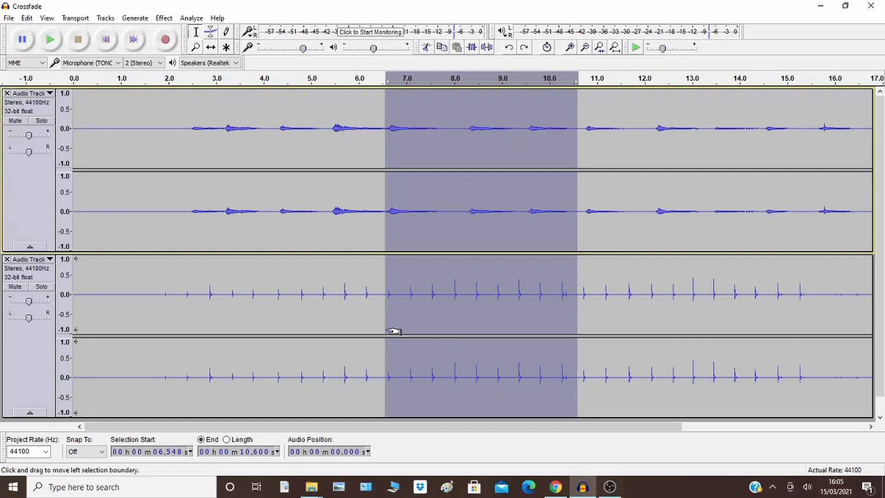
mouse_move(379, 321)
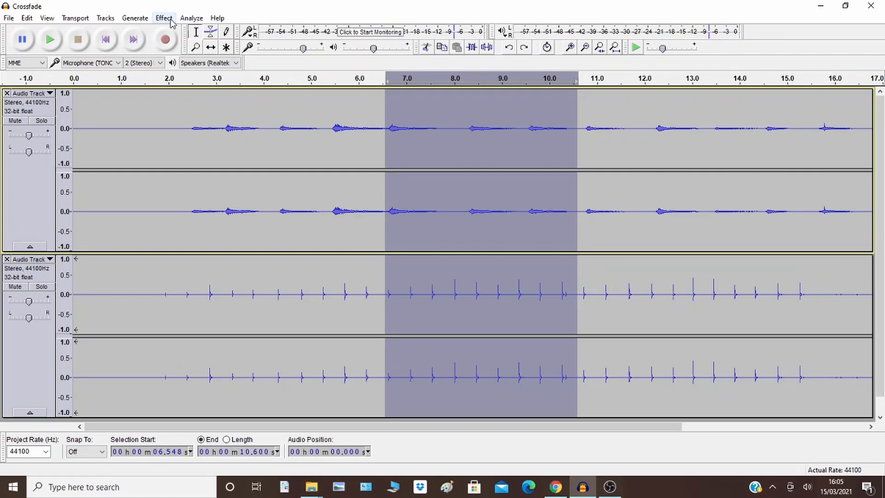
Step: Apply Crossfade Tracks with Constant Gain and custom curve 0.240 to the selection
click(164, 18)
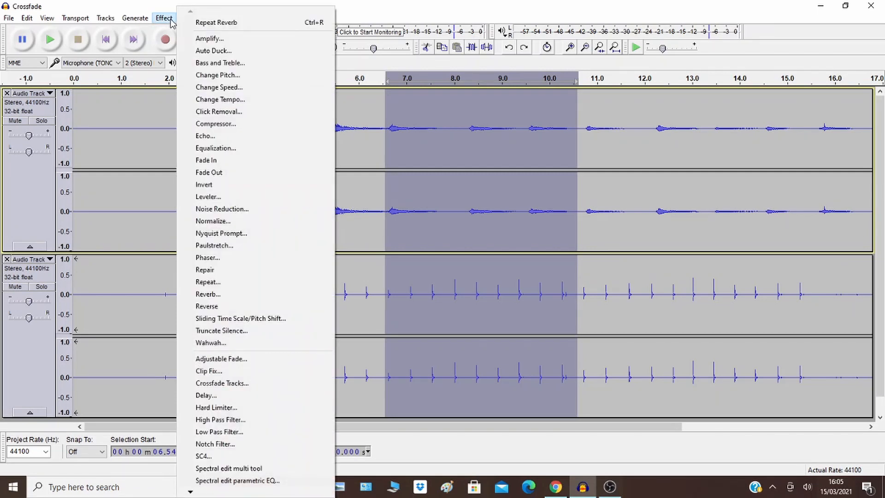
mouse_move(237, 383)
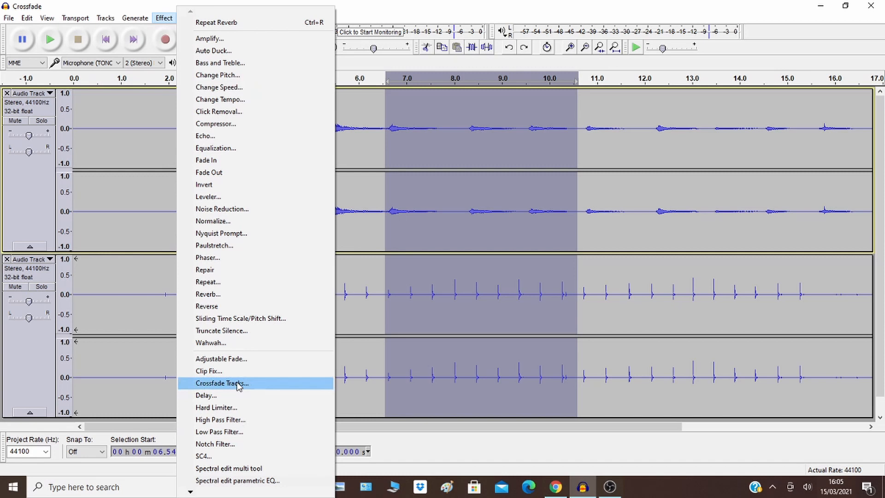
mouse_move(250, 387)
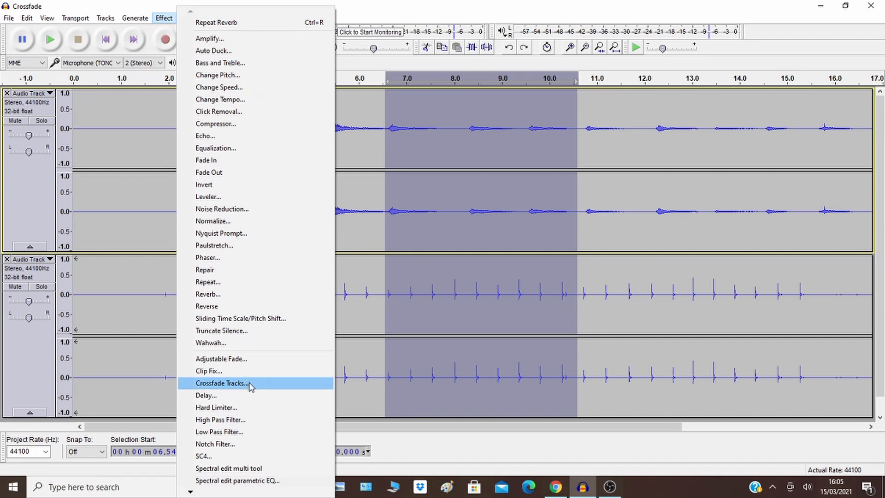
click(221, 383)
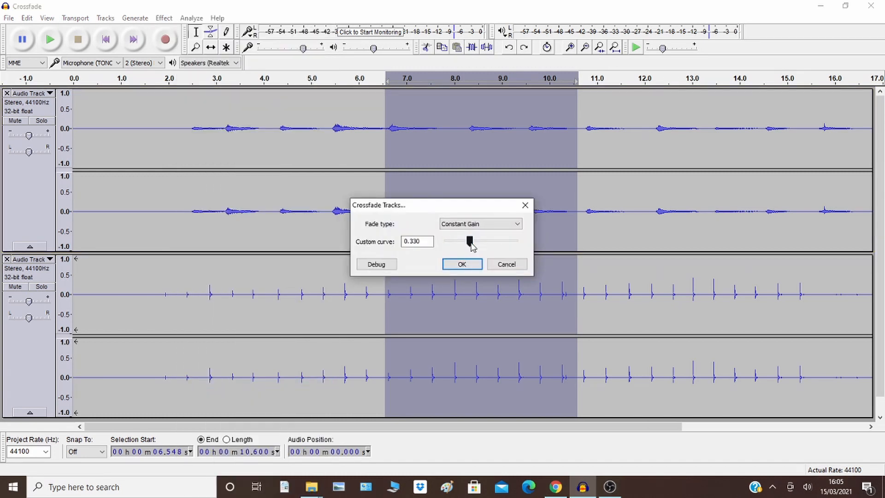
drag(470, 241, 451, 241)
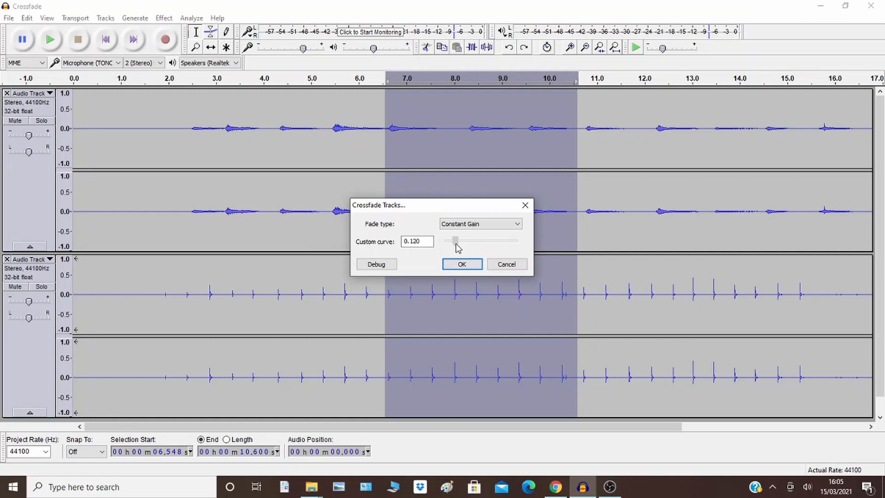
drag(455, 241, 467, 241)
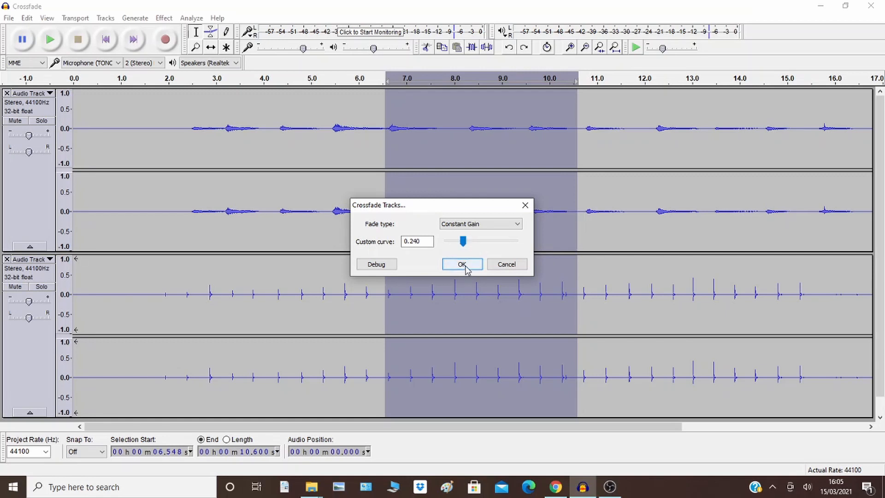
click(462, 264)
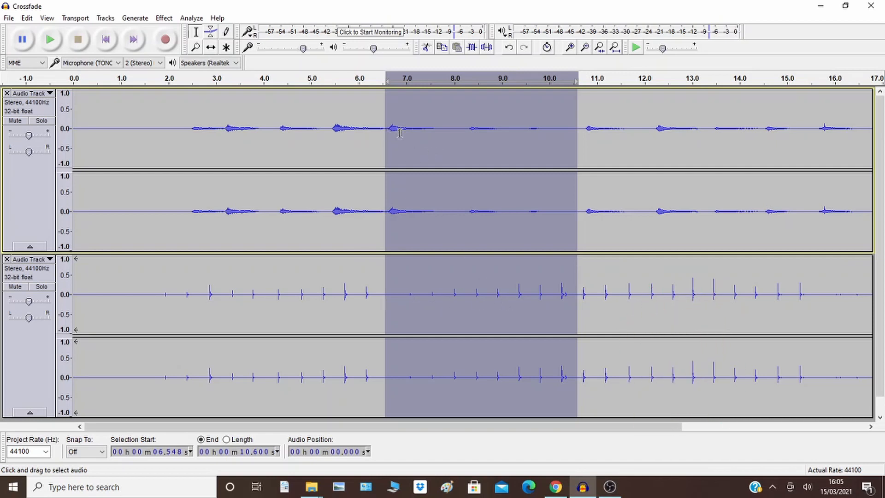
mouse_move(547, 122)
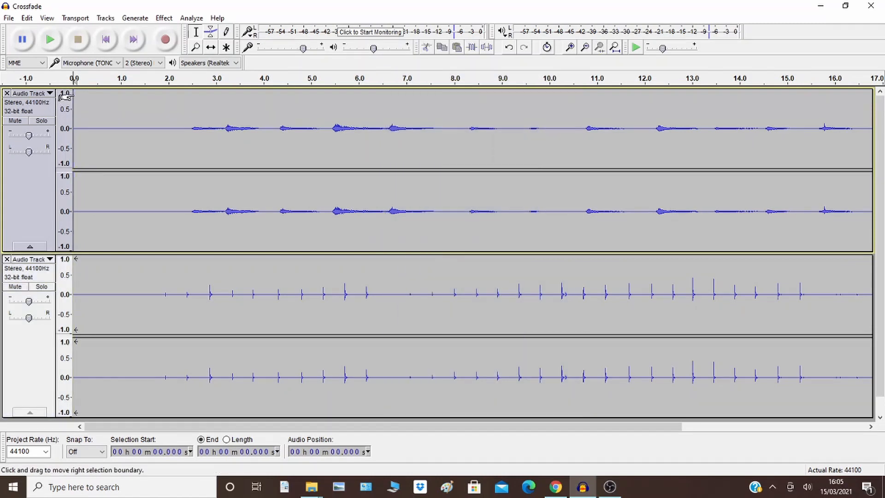
click(50, 39)
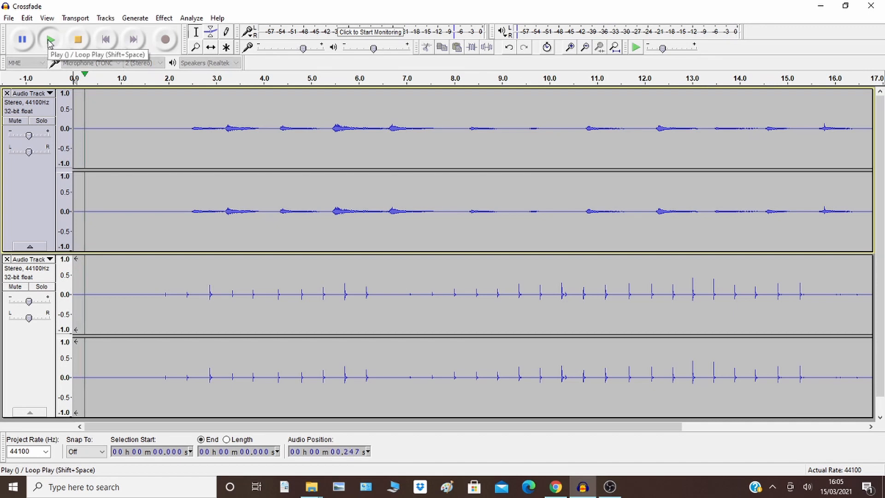
click(50, 38)
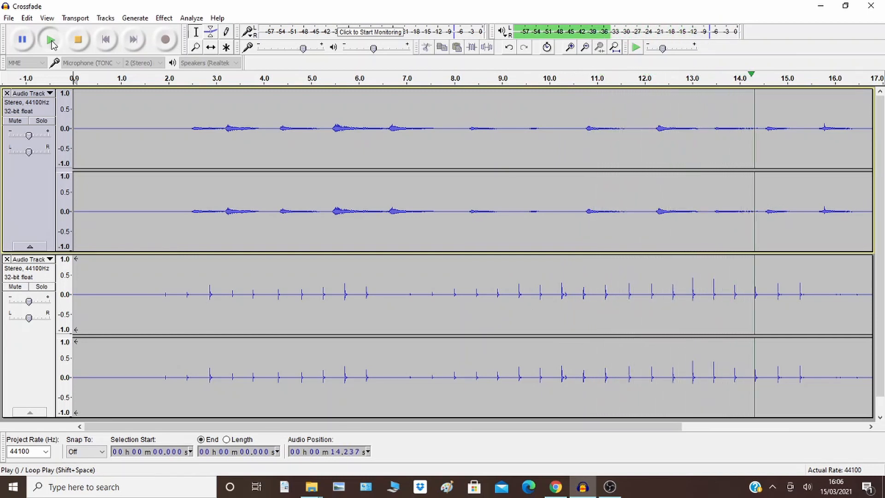
click(78, 39)
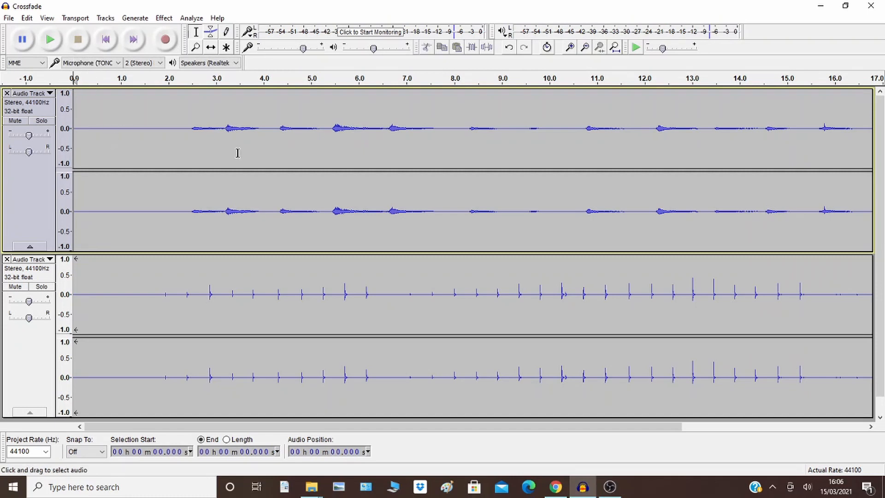
mouse_move(173, 99)
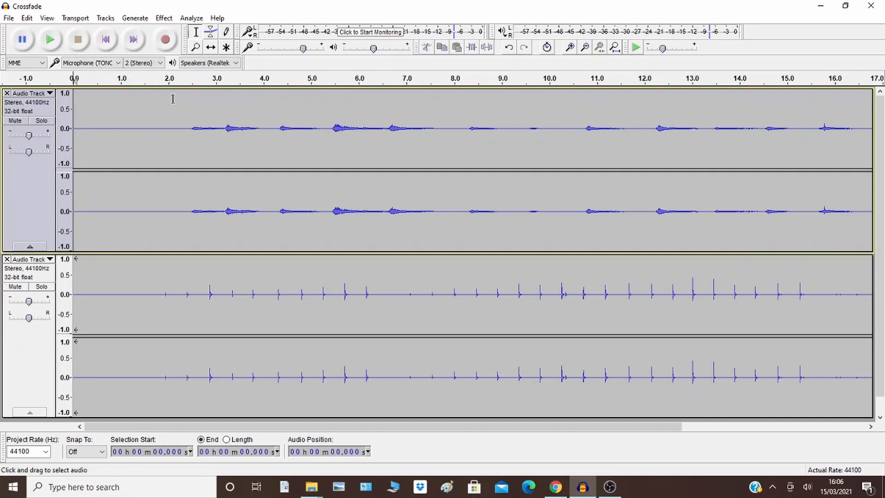
Step: Select the guitar track from about 2.26 to 5.36 seconds for a fade-in
drag(174, 127, 330, 128)
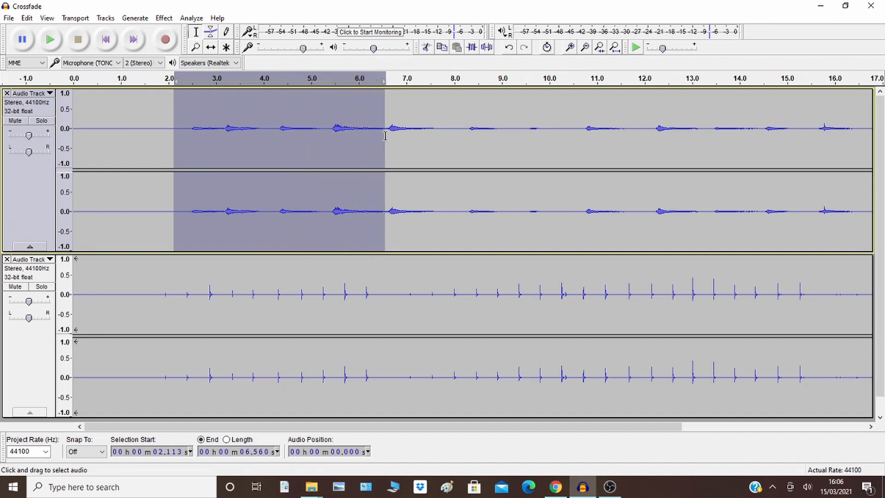
drag(384, 128, 277, 128)
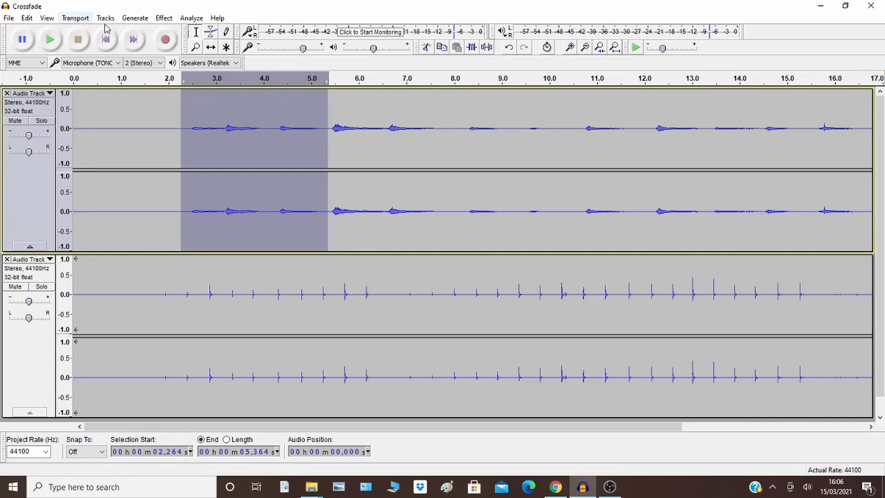
click(164, 18)
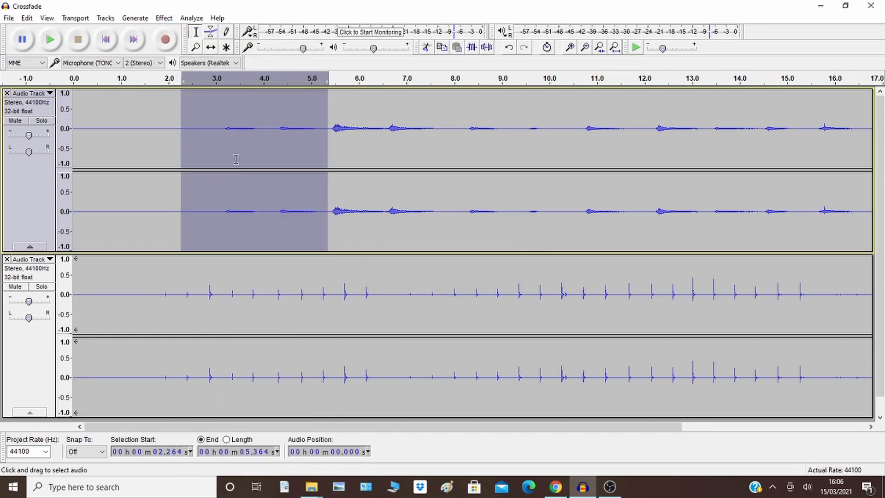
mouse_move(434, 125)
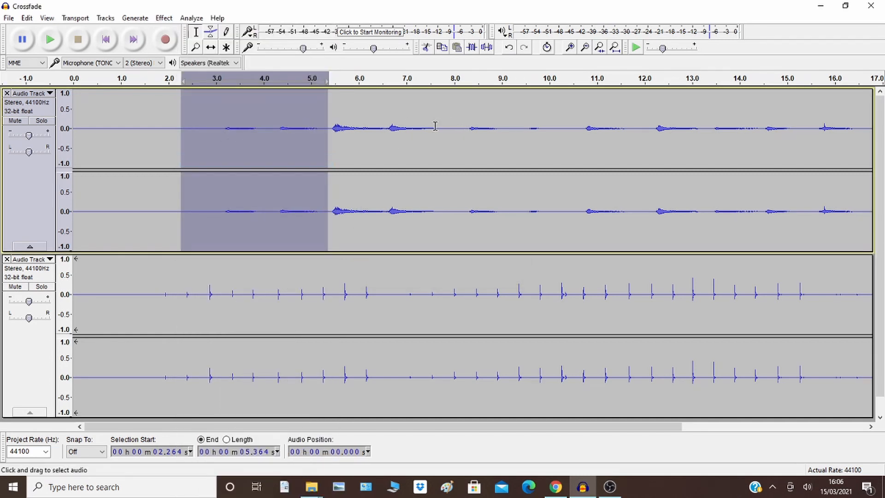
mouse_move(552, 198)
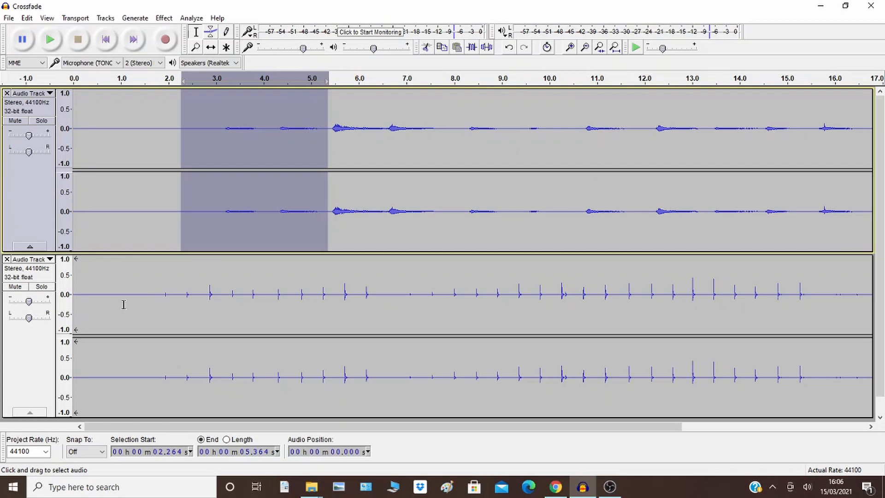
mouse_move(196, 290)
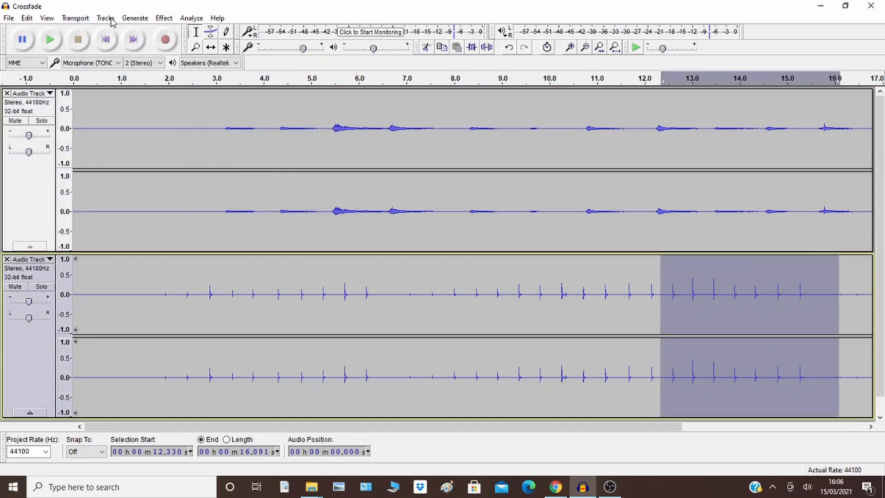
Step: Apply Fade Out to the cup-tap track's 12.33–16.09 s selection
click(163, 18)
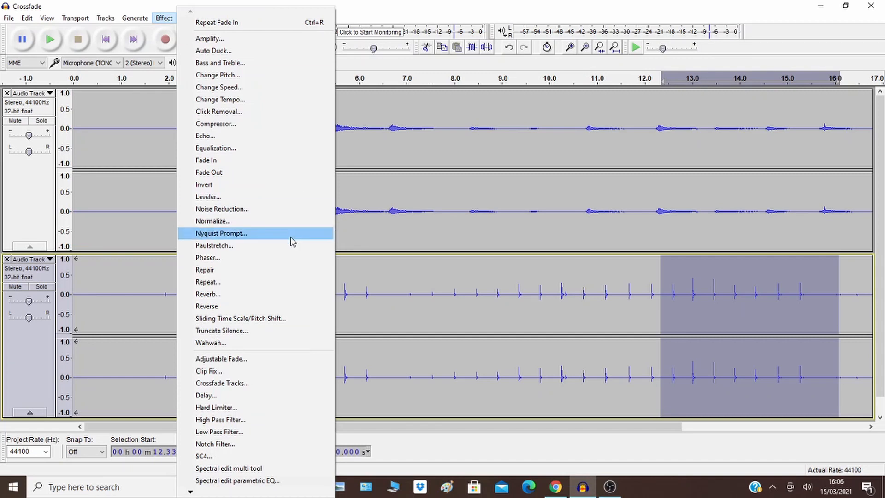
mouse_move(243, 306)
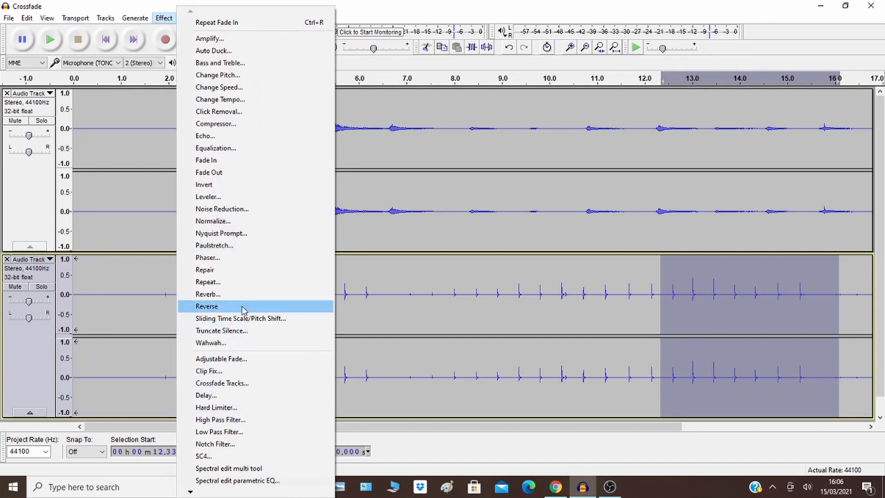
mouse_move(260, 172)
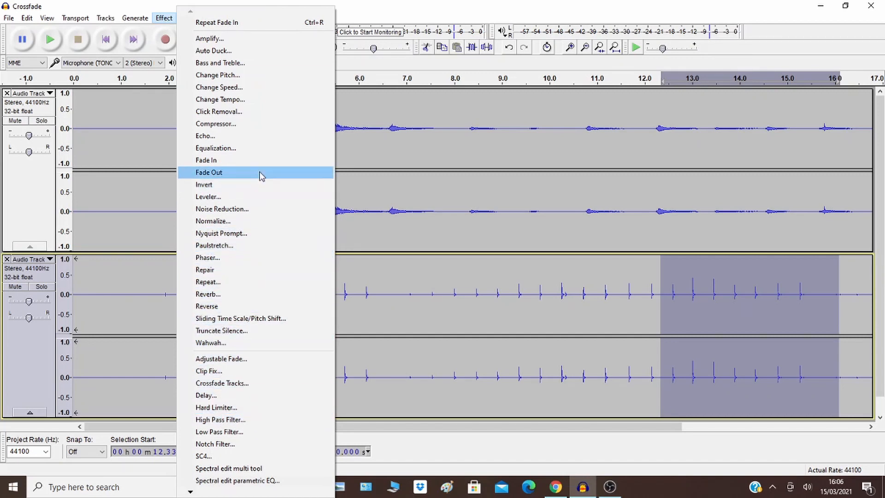
click(209, 172)
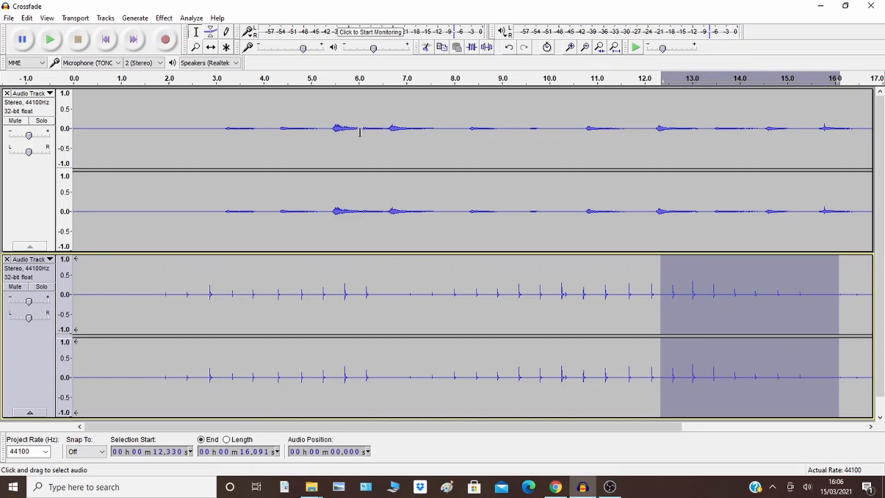
mouse_move(555, 155)
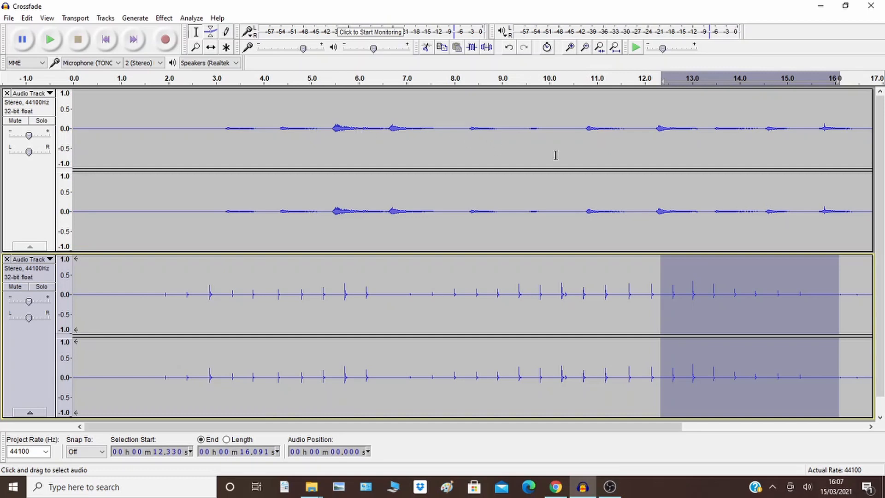
mouse_move(218, 302)
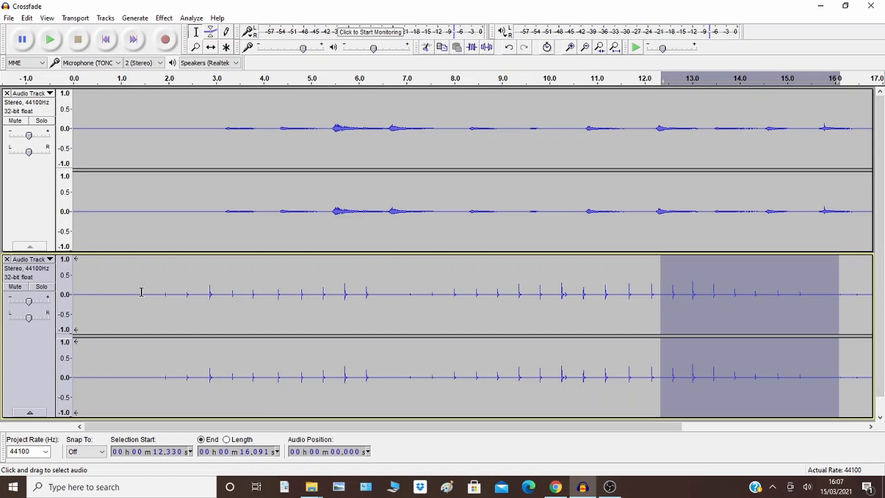
mouse_move(293, 273)
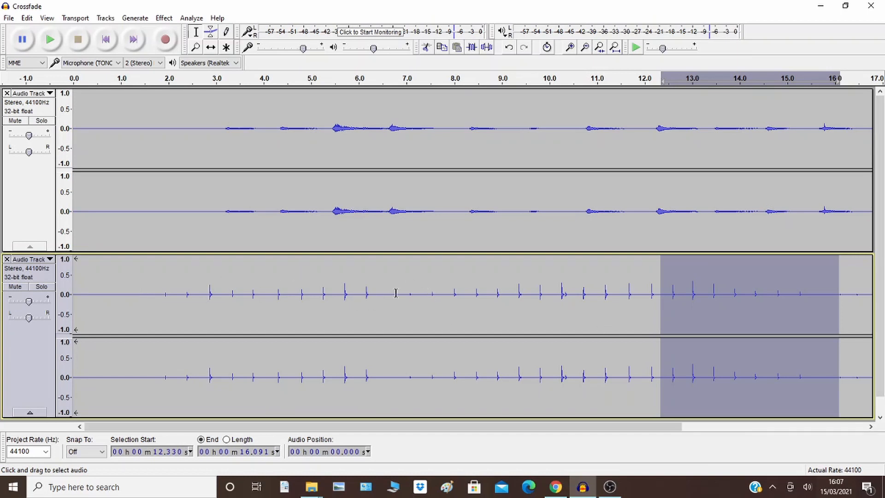
mouse_move(658, 308)
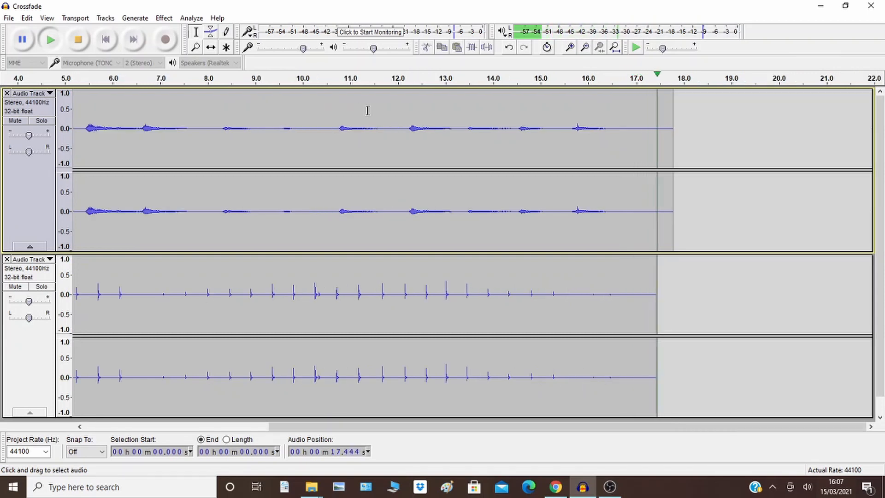
Step: Stop playback and select the guitar track from 9.056 to 13.328 seconds
click(78, 39)
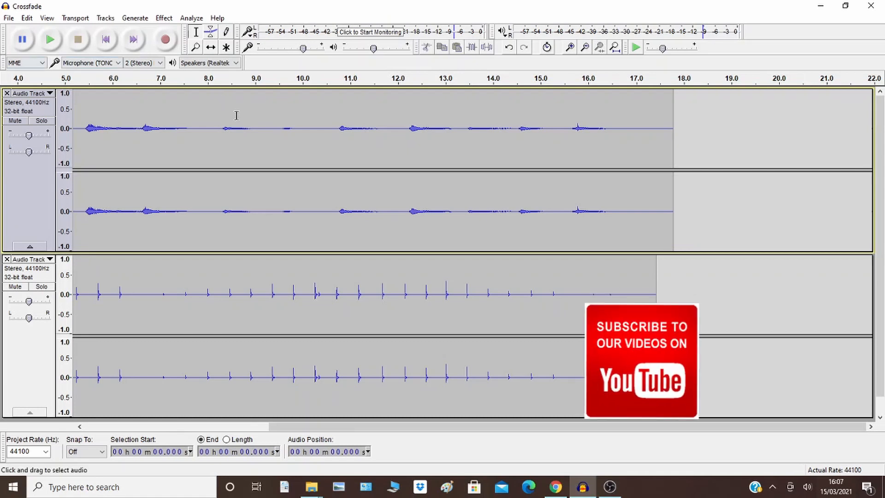
drag(257, 128, 460, 128)
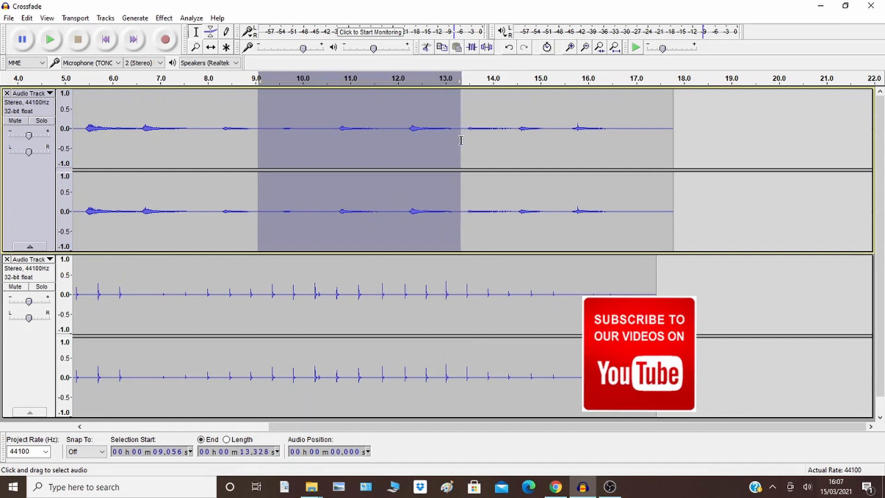
click(164, 17)
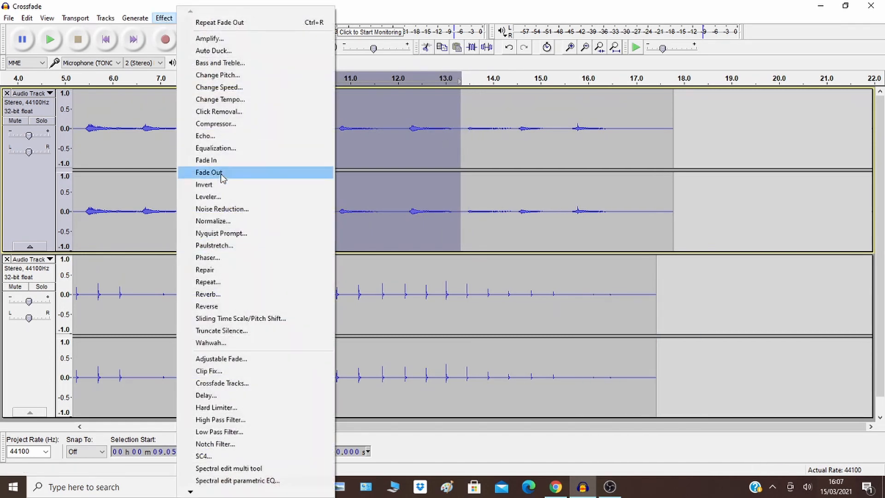
mouse_move(225, 178)
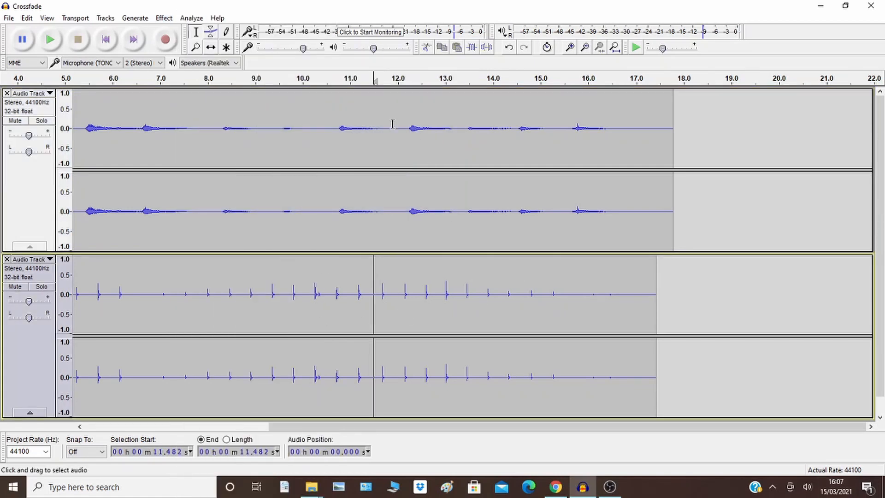
mouse_move(442, 252)
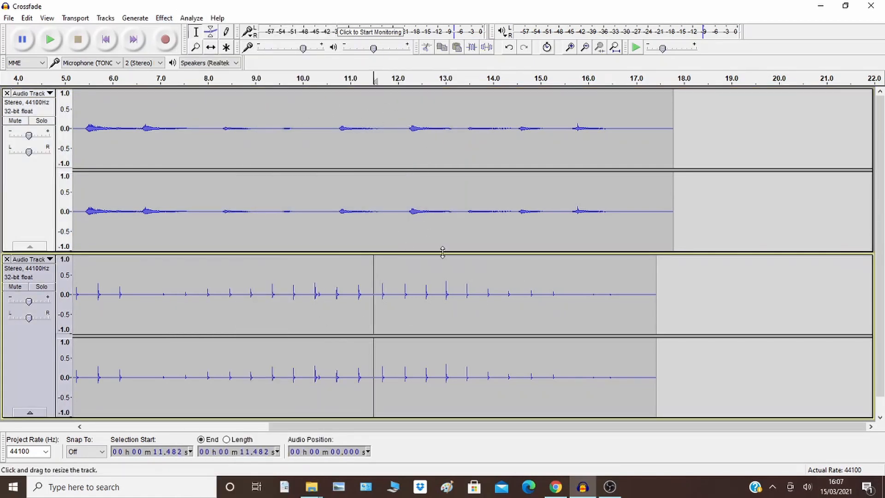